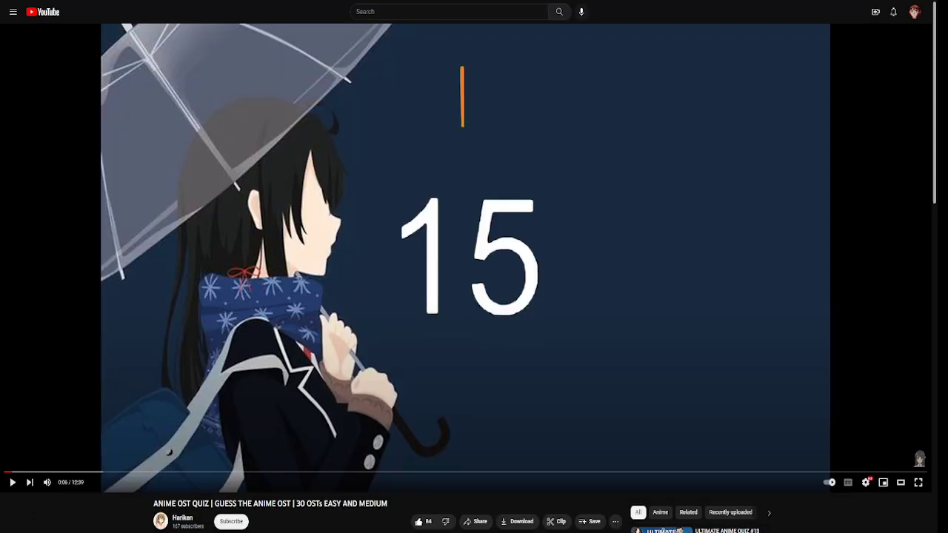
- Subscribe to the channel that posted the anime OST quiz video
click(231, 522)
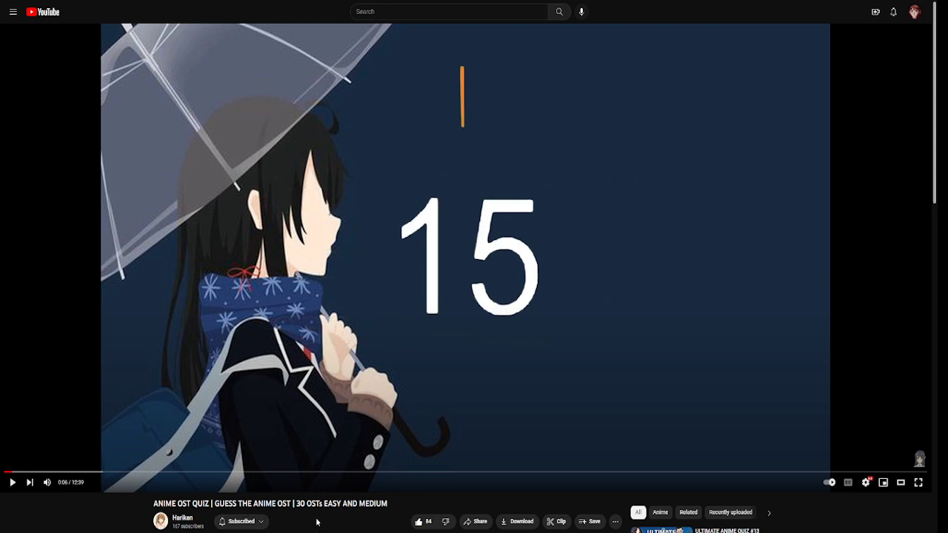
click(238, 521)
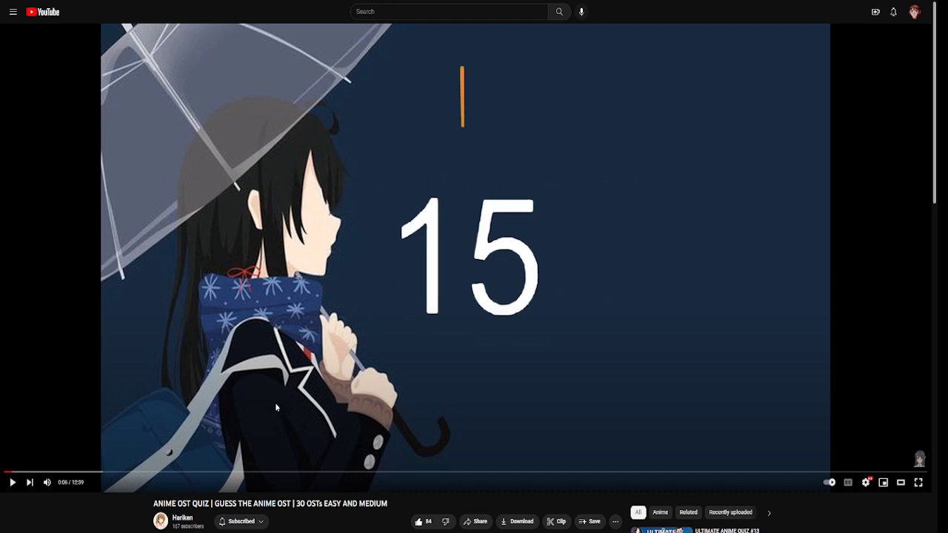
mouse_move(273, 355)
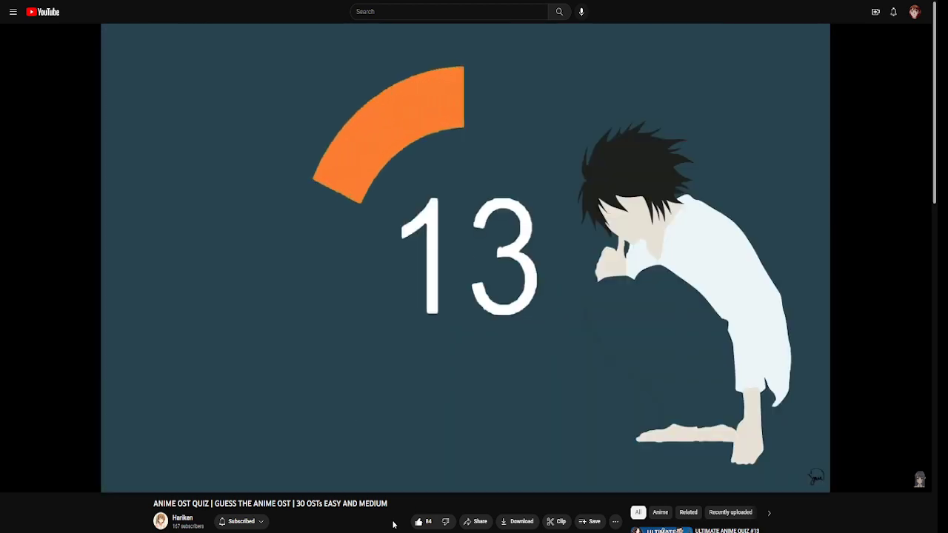
mouse_move(437, 510)
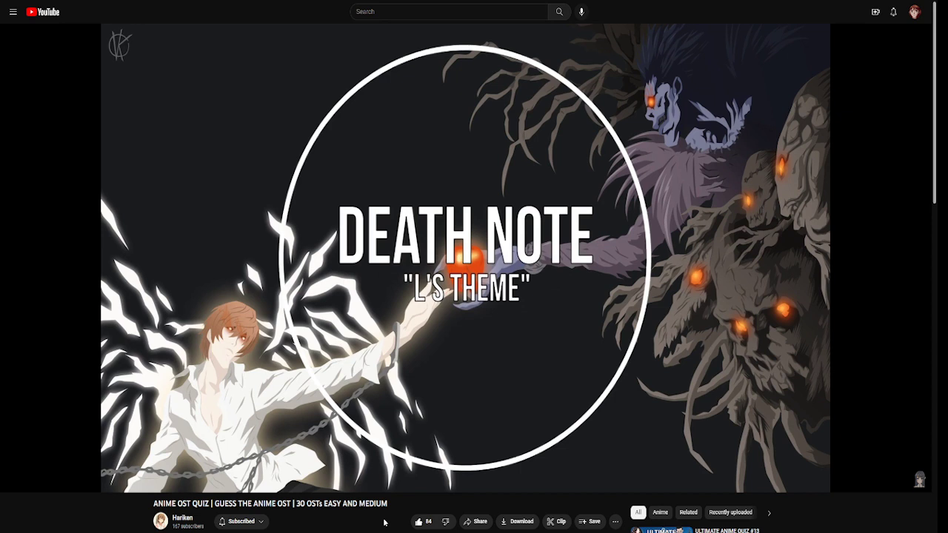
mouse_move(370, 513)
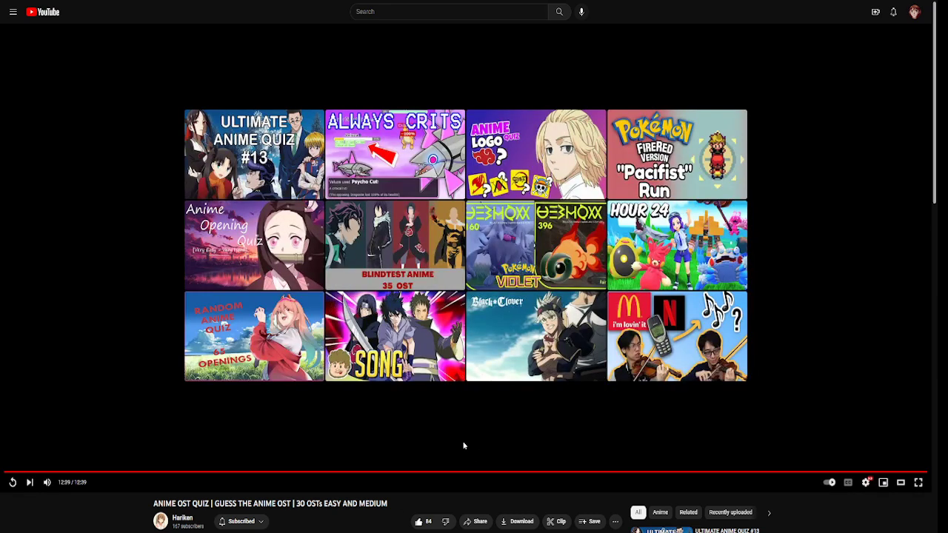
mouse_move(394, 338)
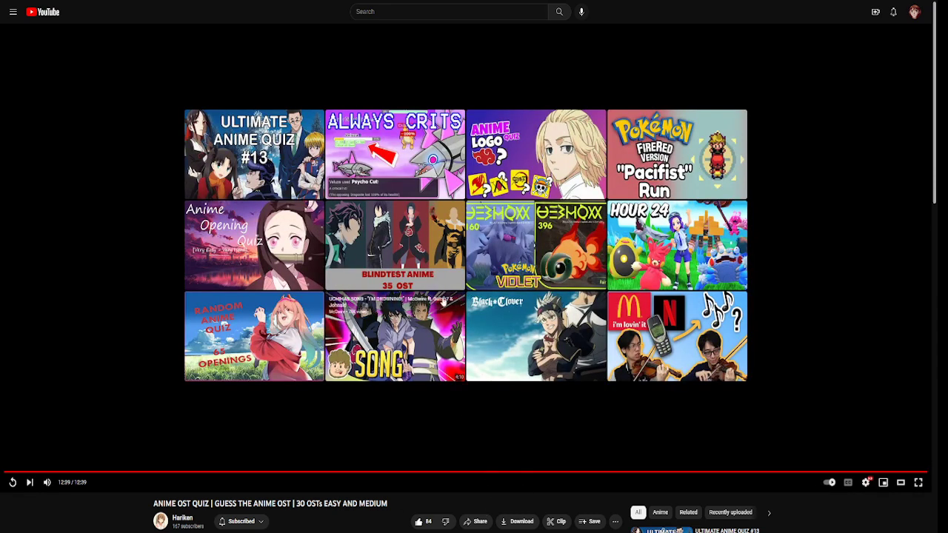
mouse_move(109, 299)
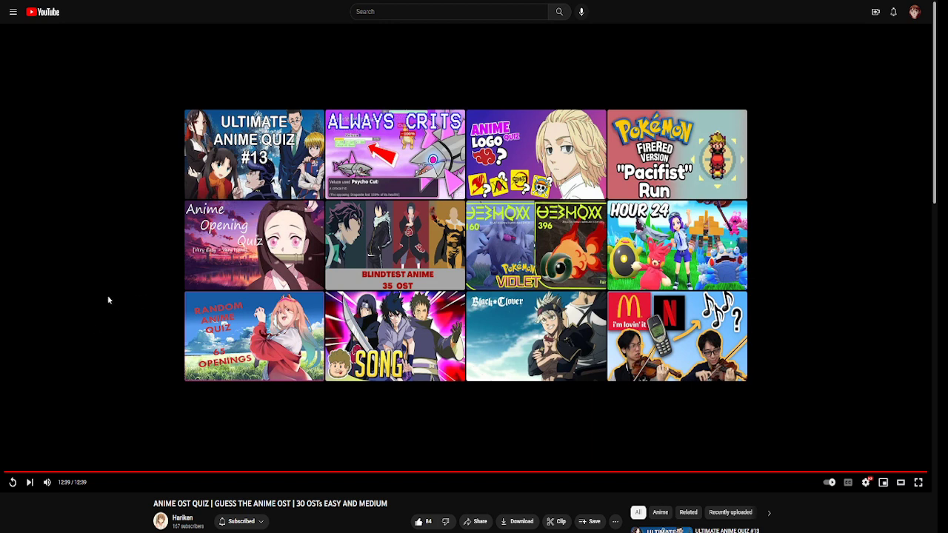
mouse_move(121, 260)
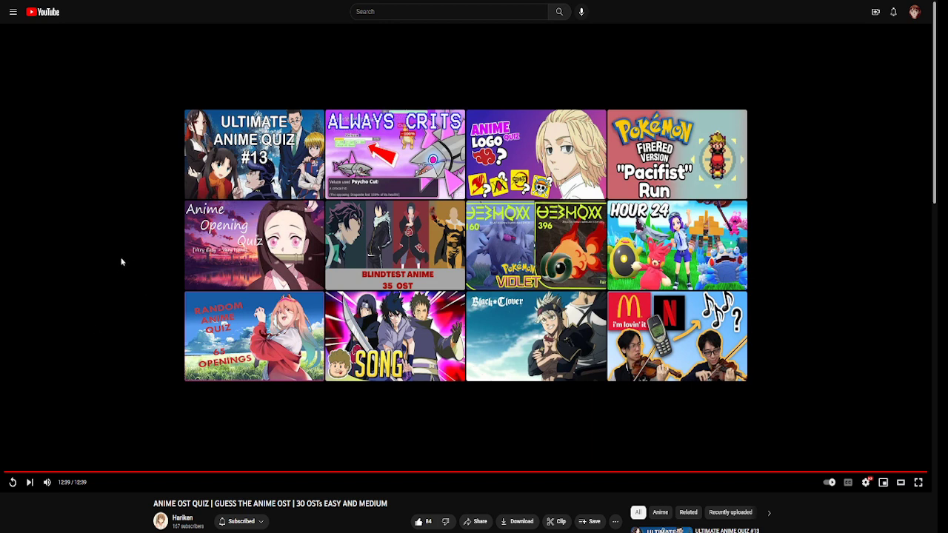
mouse_move(477, 497)
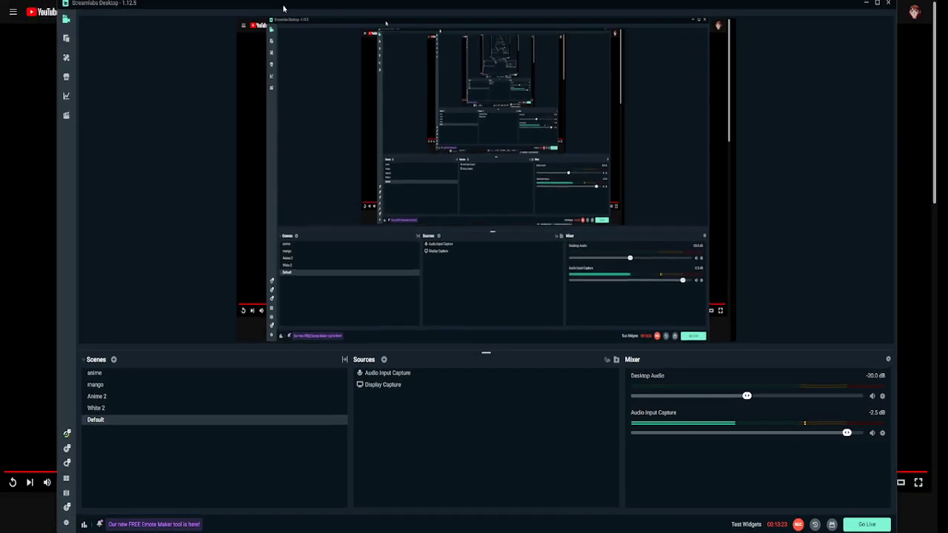
- Stop the screen recording in Streamlabs Desktop after the quiz's end screen
click(798, 524)
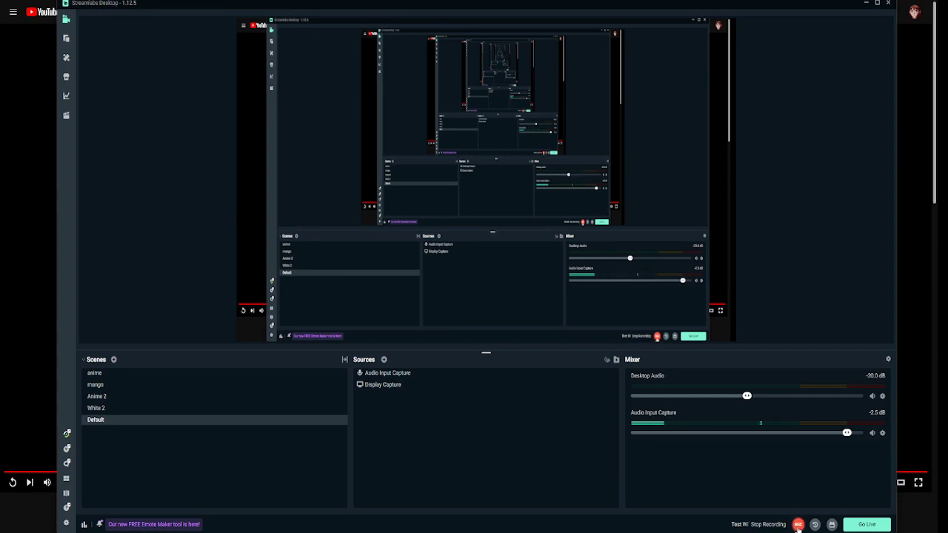